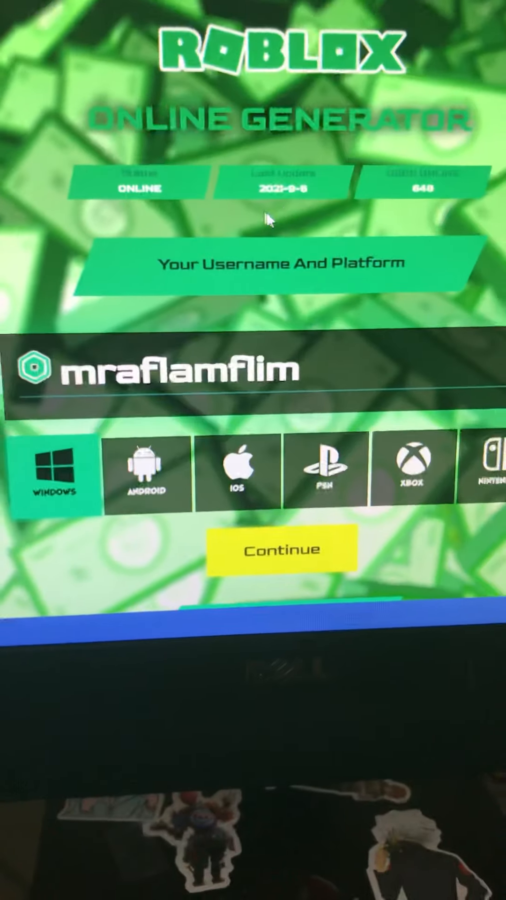
# - Open the Epic Minigames game page by TypicalType and scroll down it
pyautogui.click(281, 549)
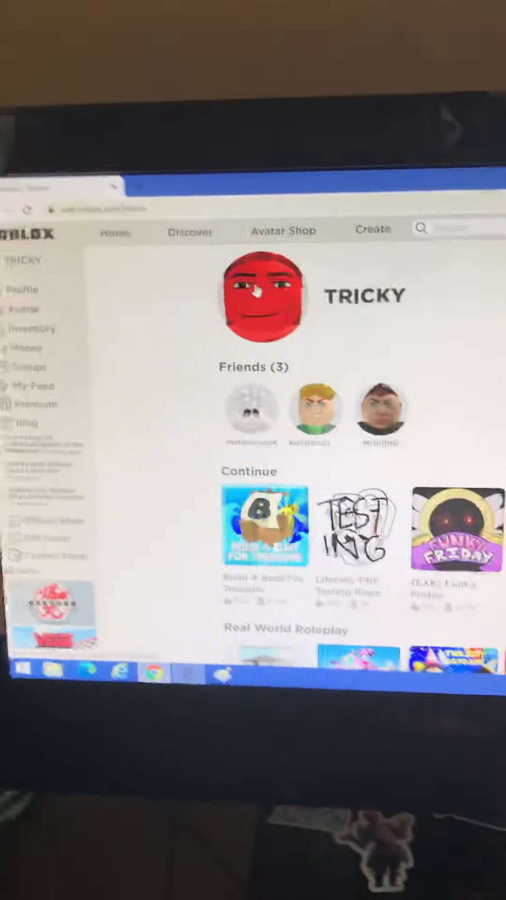
pyautogui.scroll(-3)
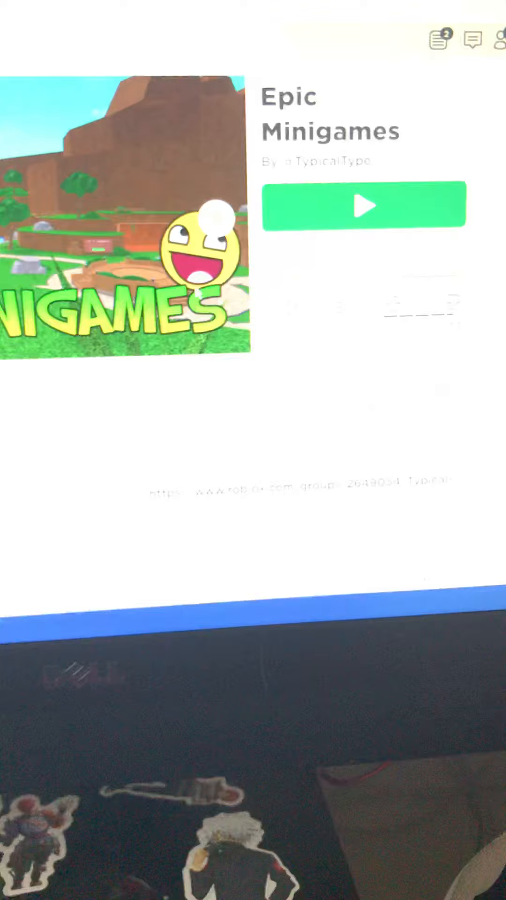
# - Scroll back up the Epic Minigames page to reach the green Play button
pyautogui.scroll(3)
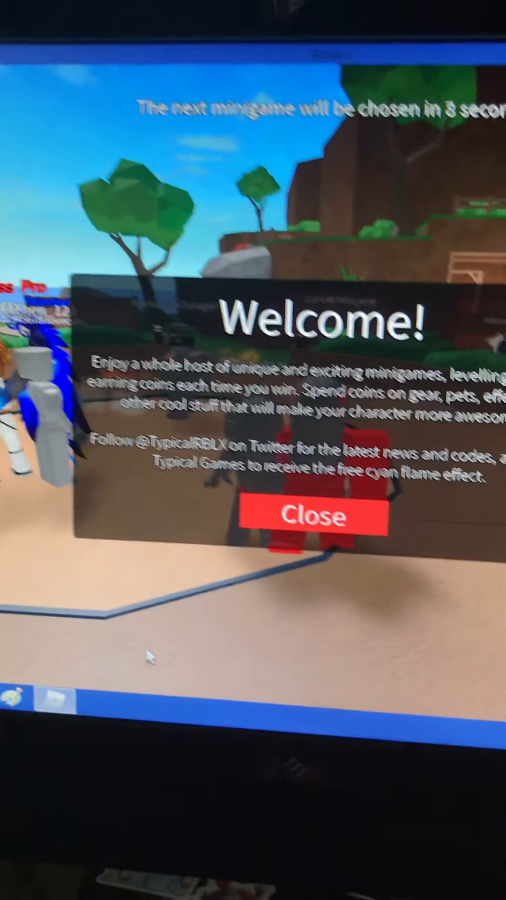
# - Dismiss the game and return to the Epic Minigames page listing private and public servers
pyautogui.click(312, 517)
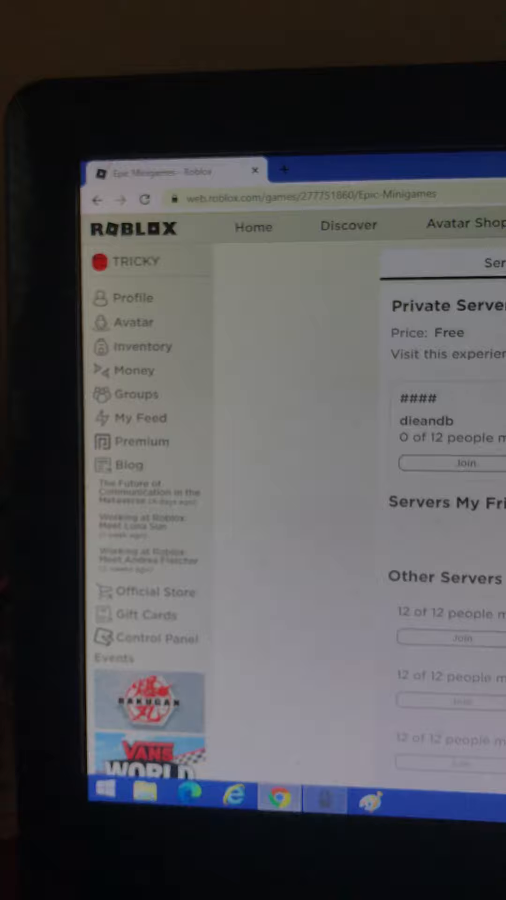
# - Scroll the Epic Minigames servers list, then return to the Roblox home page
pyautogui.scroll(-3)
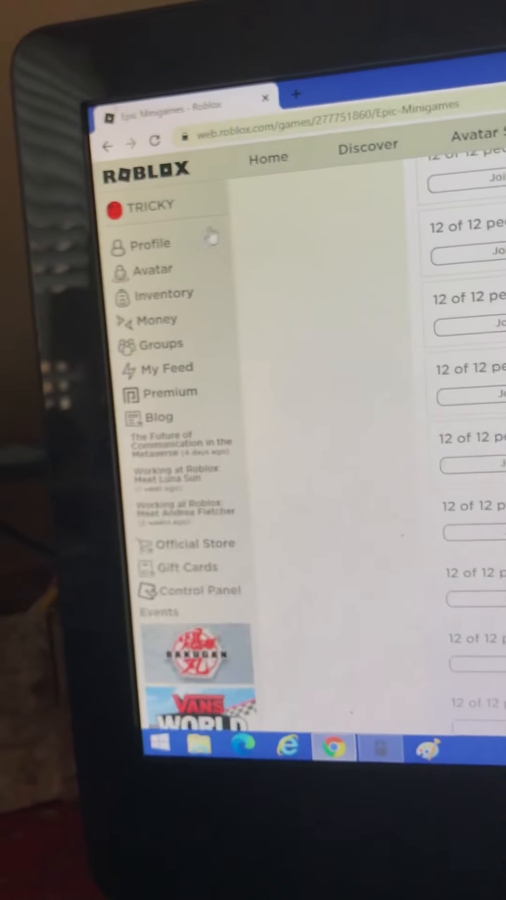
pyautogui.click(268, 157)
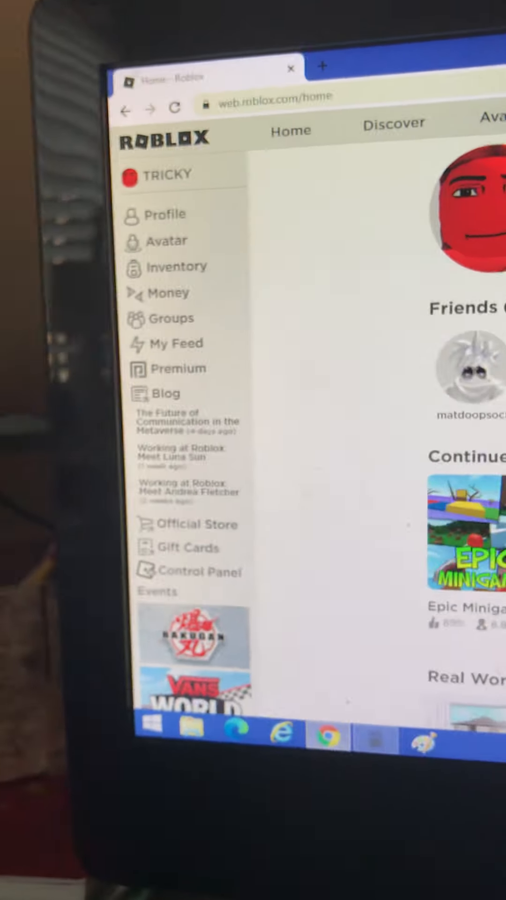